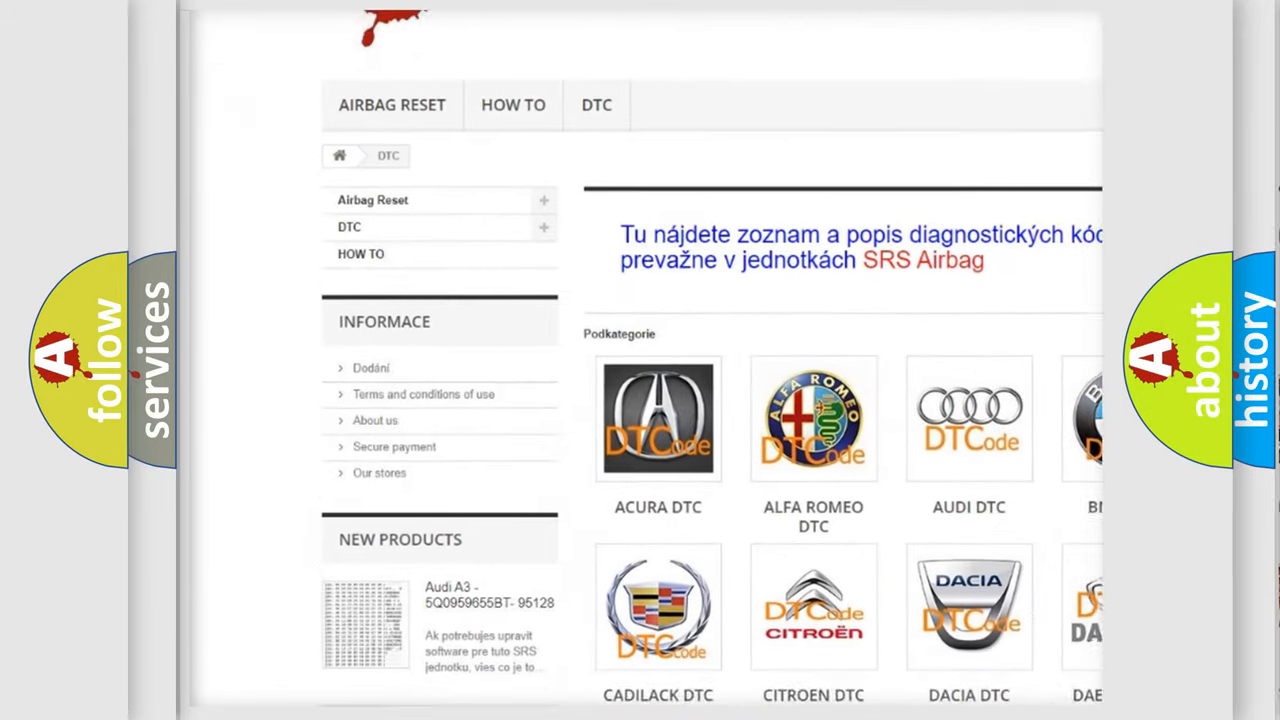
pyautogui.scroll(-3)
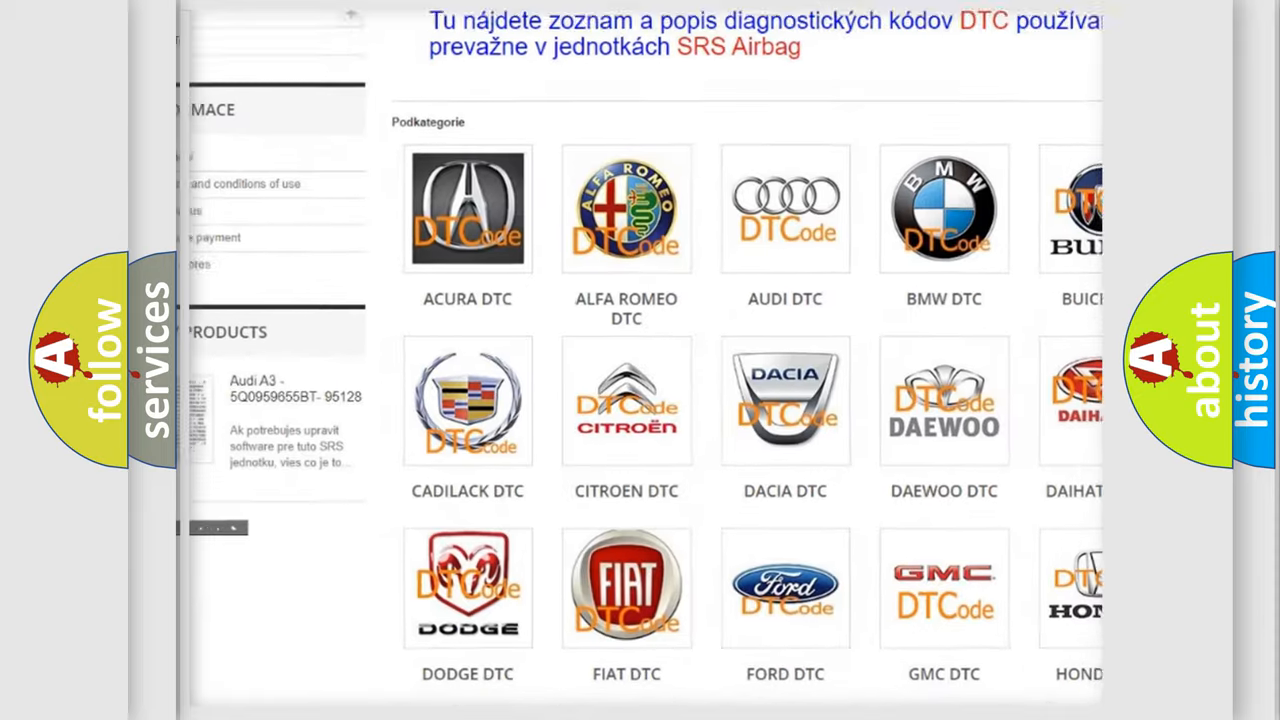
pyautogui.scroll(-3)
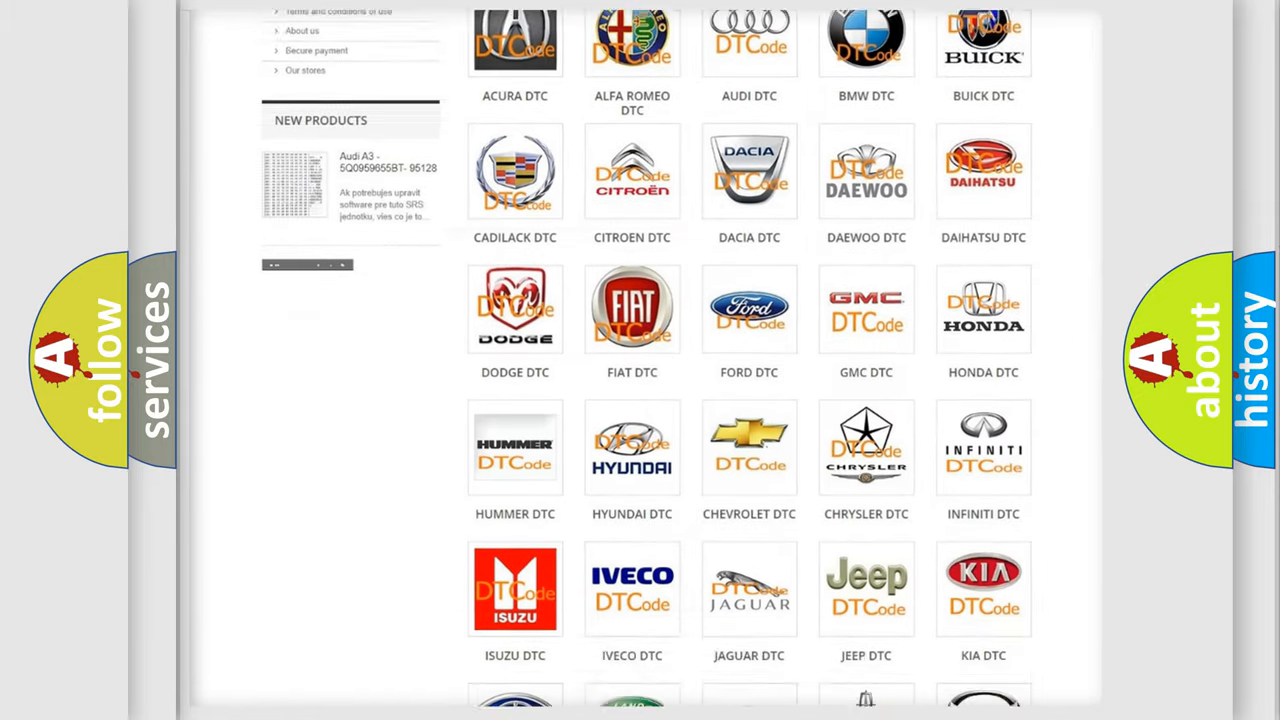
pyautogui.scroll(-3)
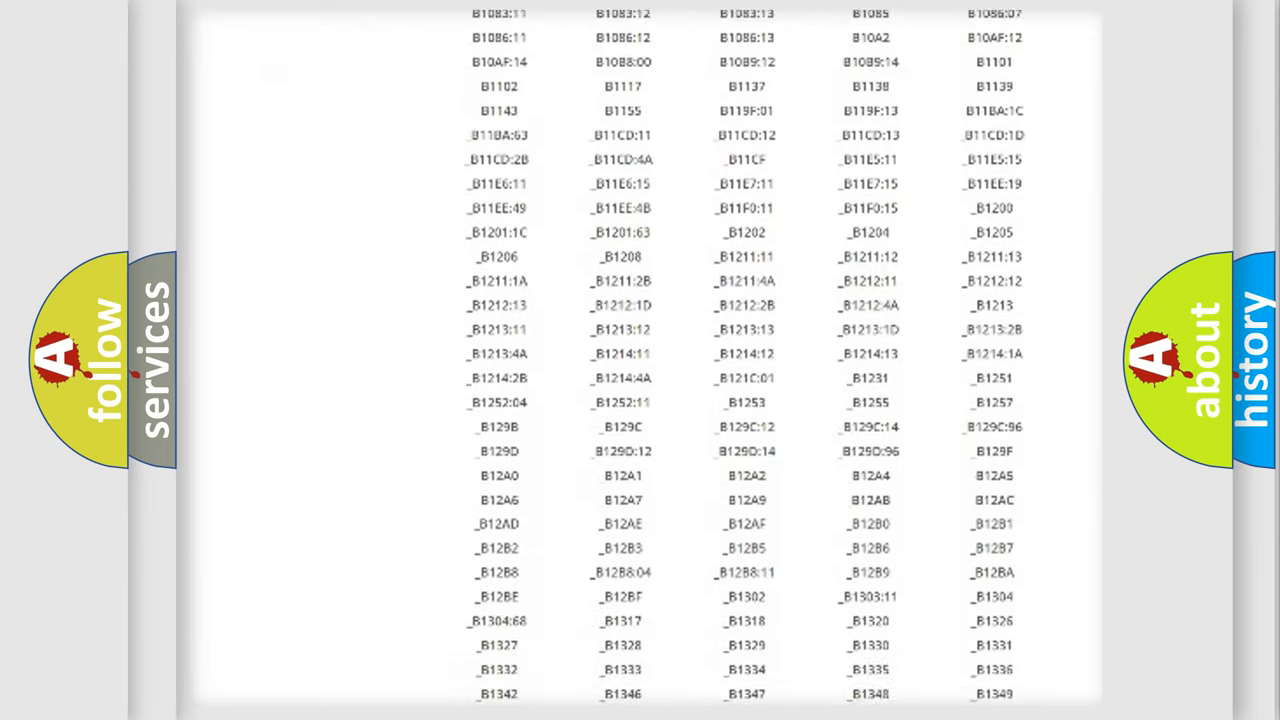
pyautogui.scroll(-3)
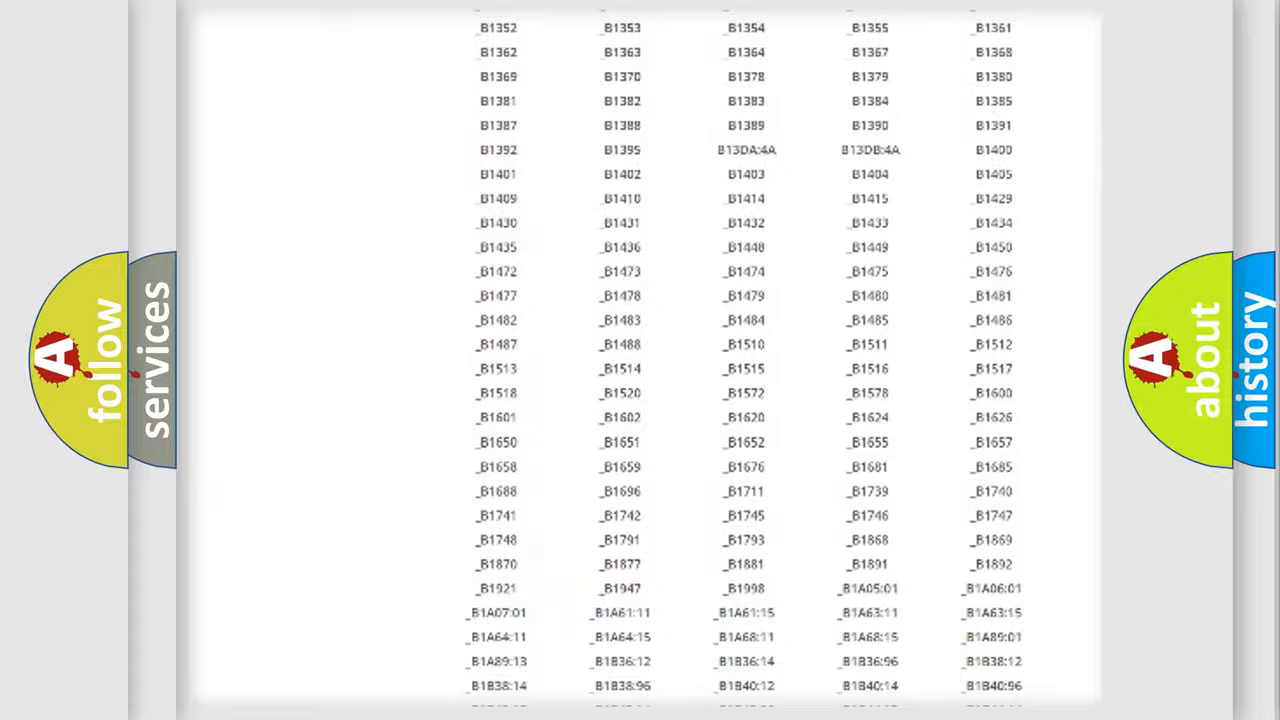